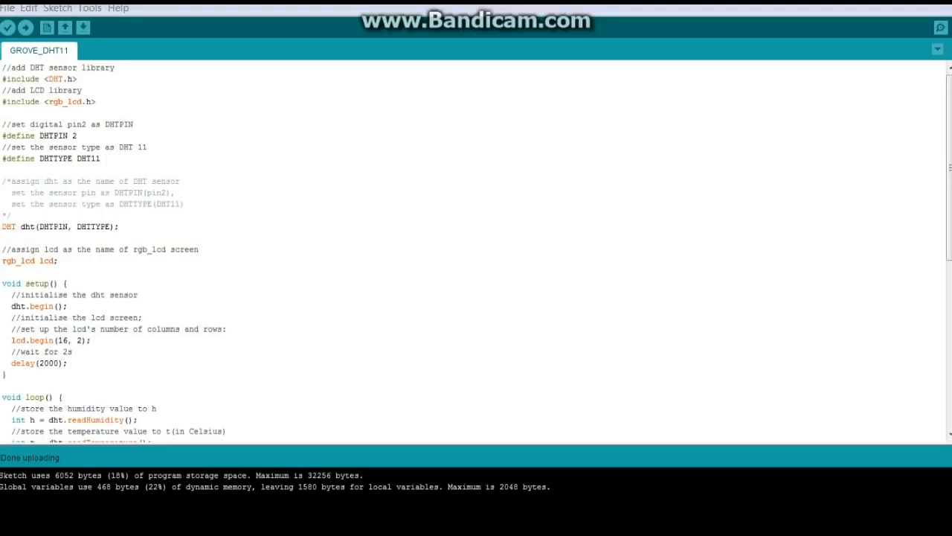
pyautogui.doubleClick(38, 78)
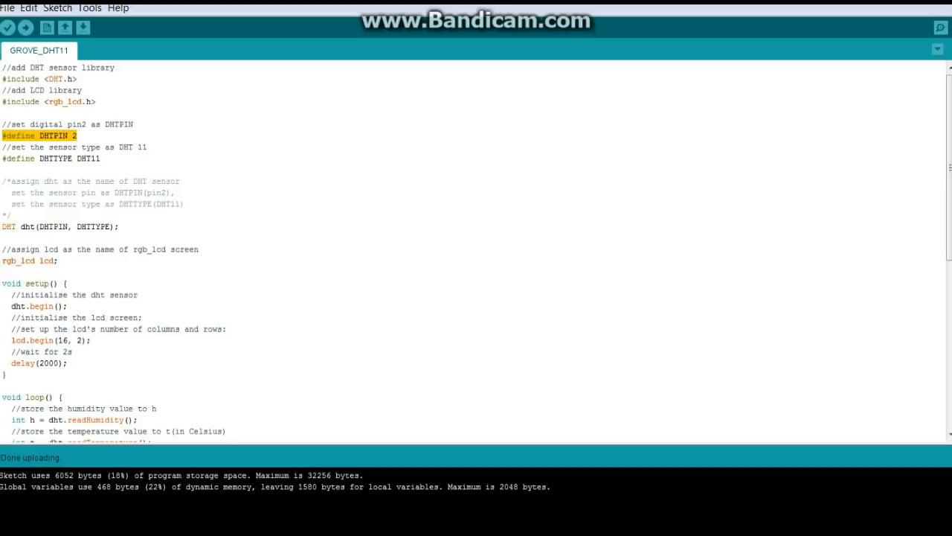
pyautogui.doubleClick(68, 158)
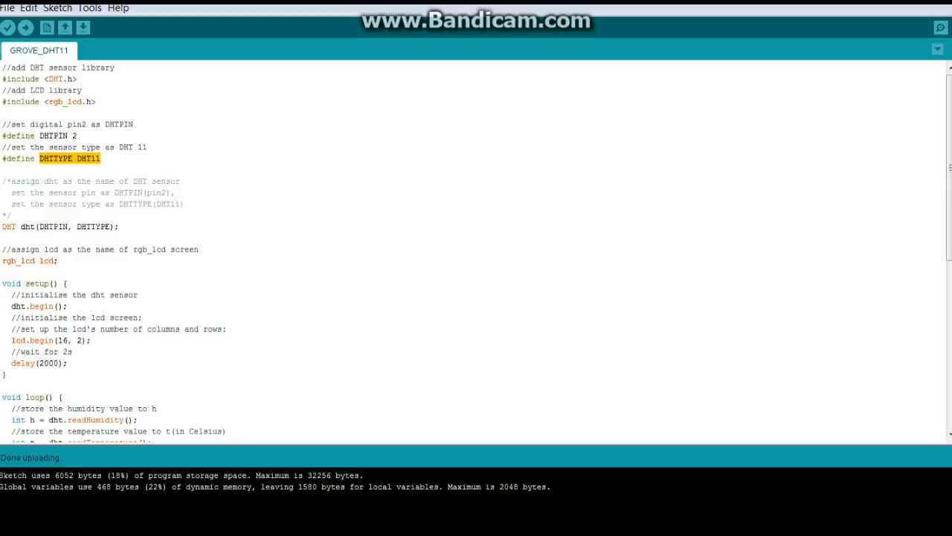
pyautogui.doubleClick(8, 226)
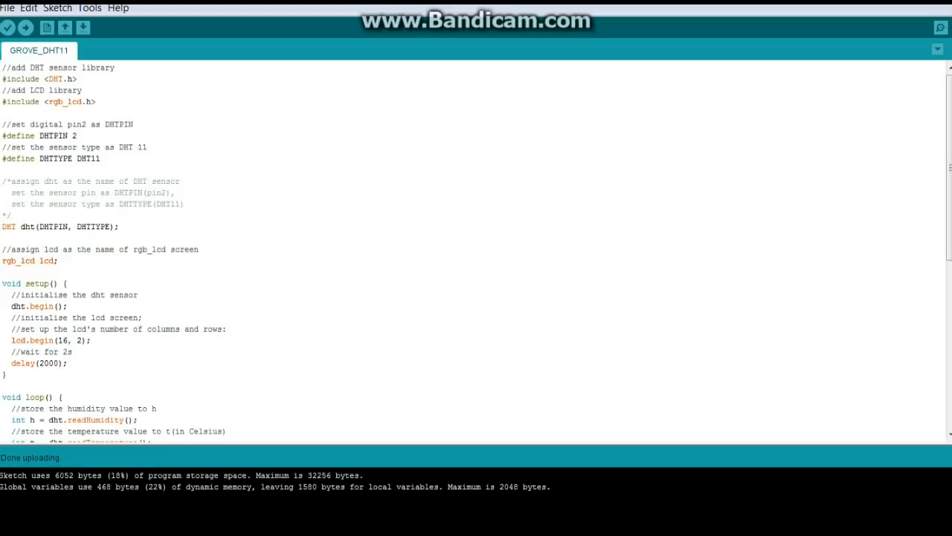
pyautogui.doubleClick(47, 260)
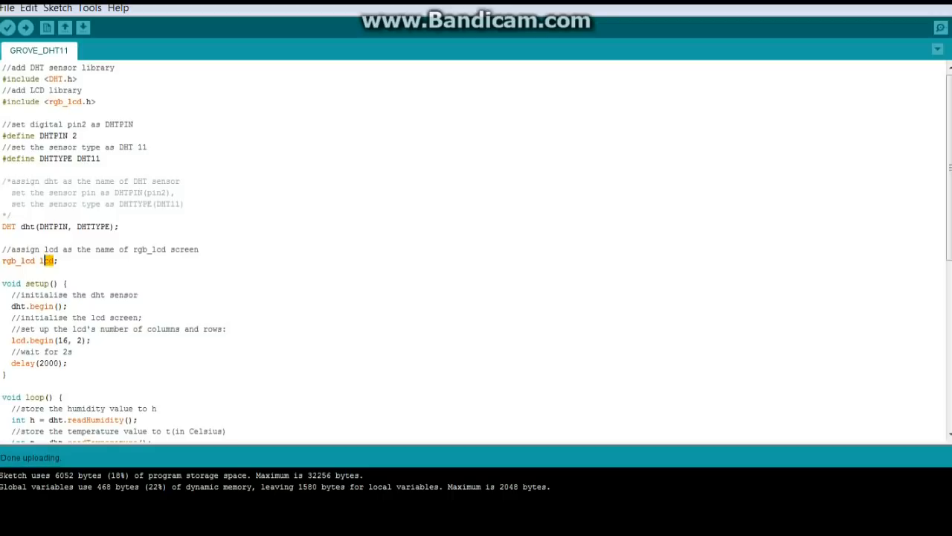
pyautogui.doubleClick(18, 261)
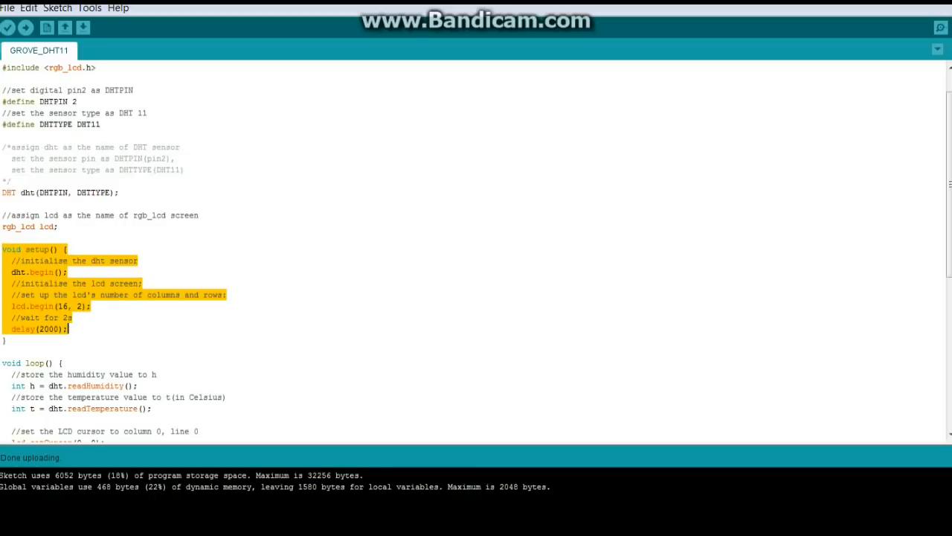
pyautogui.scroll(-3)
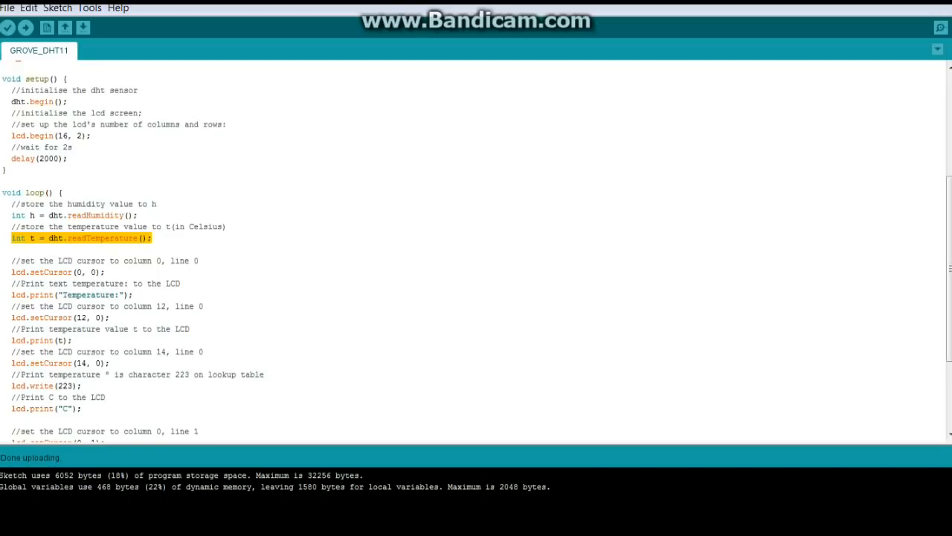
pyautogui.scroll(-3)
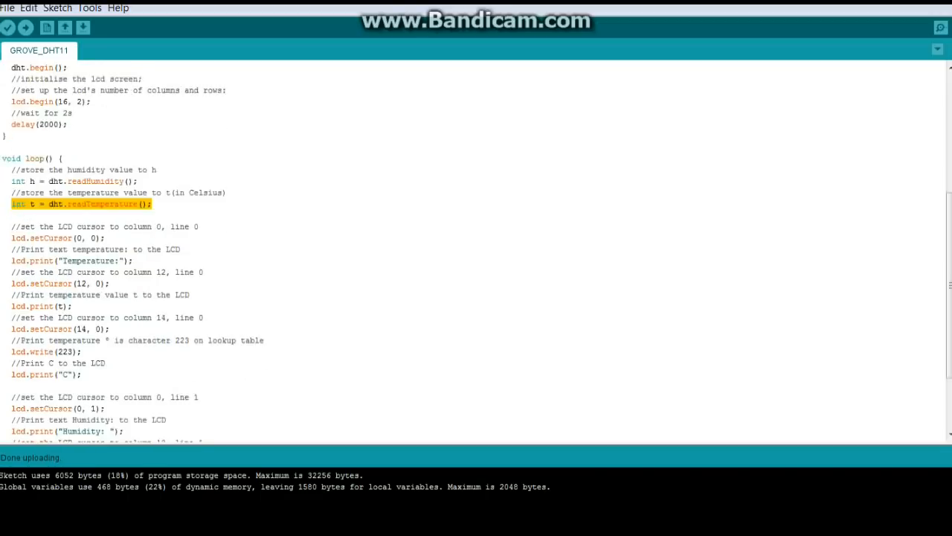
pyautogui.scroll(-3)
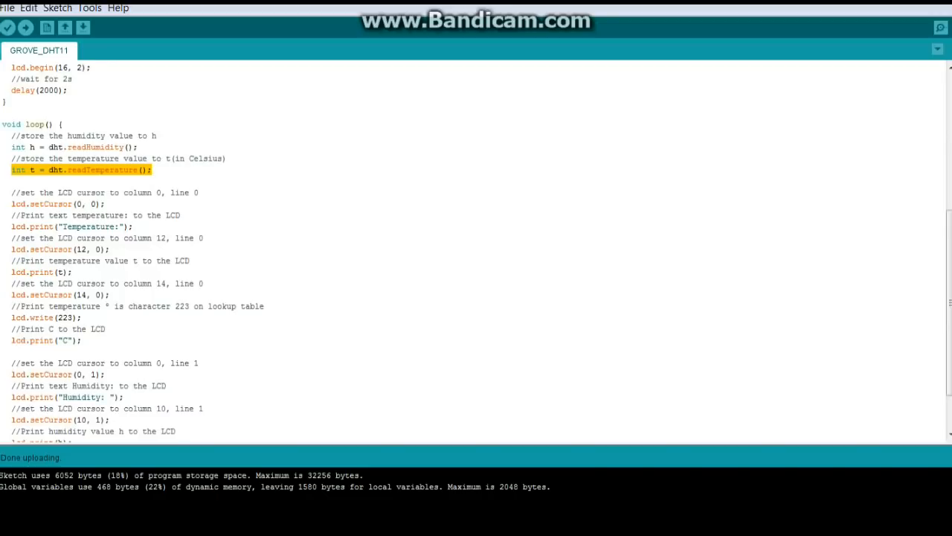
pyautogui.click(105, 204)
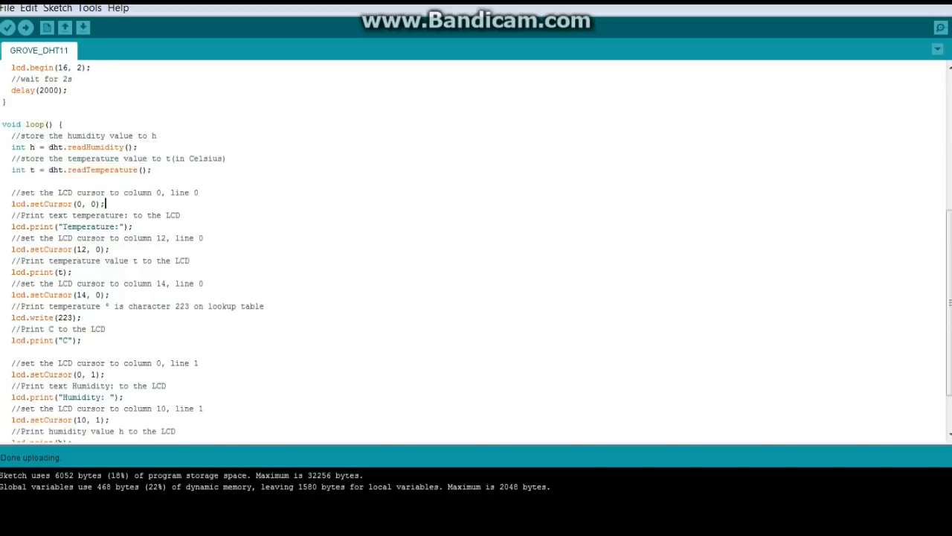
pyautogui.doubleClick(41, 204)
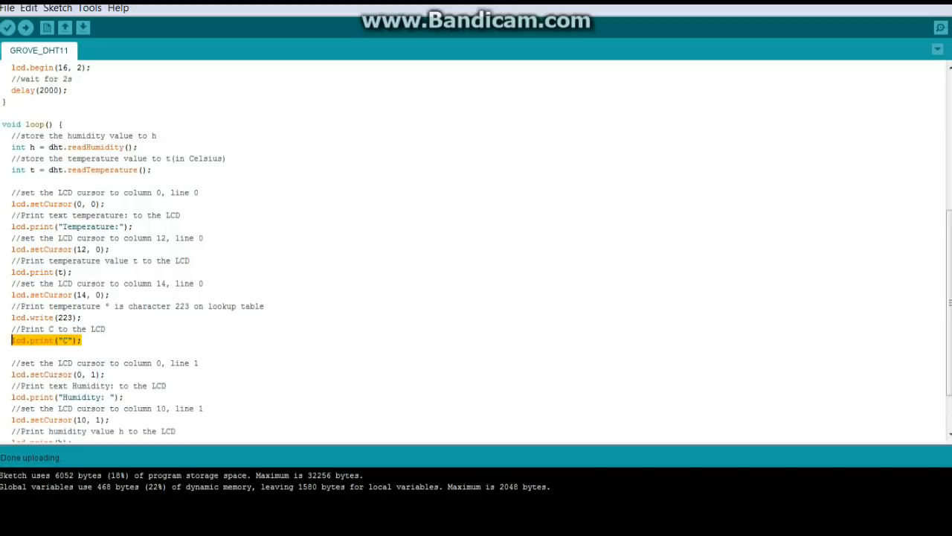
pyautogui.scroll(-3)
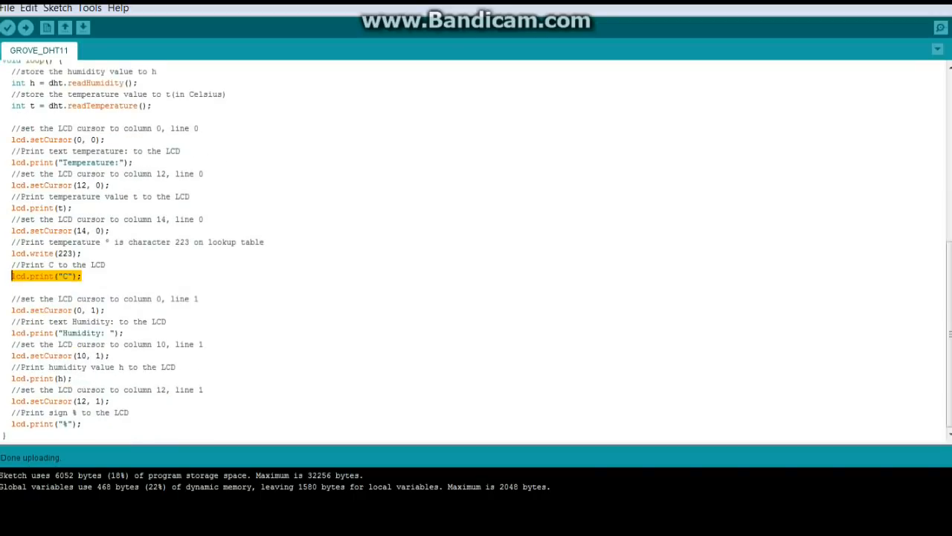